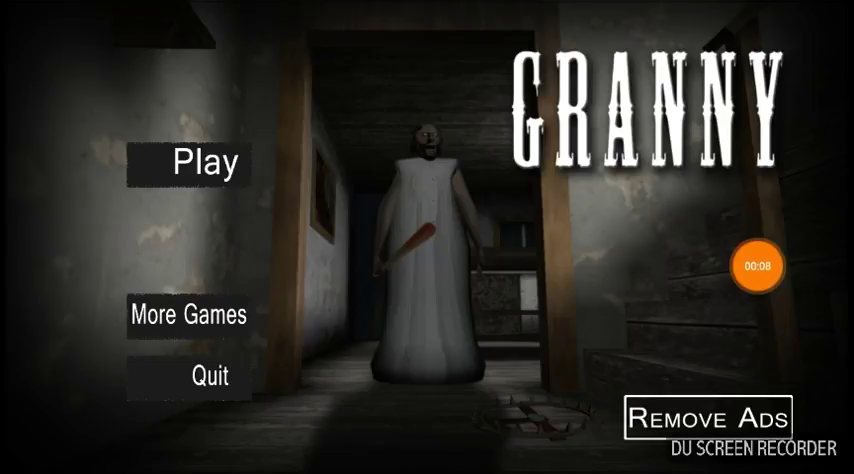
Start a new game from the Granny main menu to reach the survival tips screen.
left_click(202, 164)
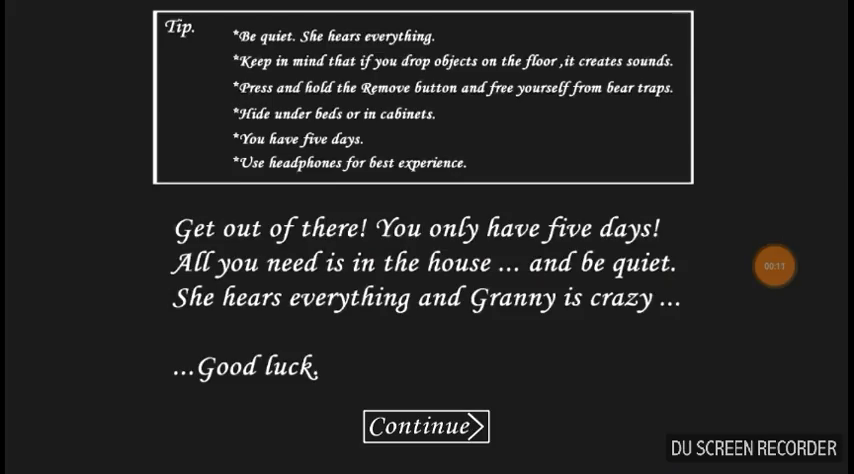
Continue into the house, hide under the bed near Granny, then show the music volume slider.
left_click(426, 428)
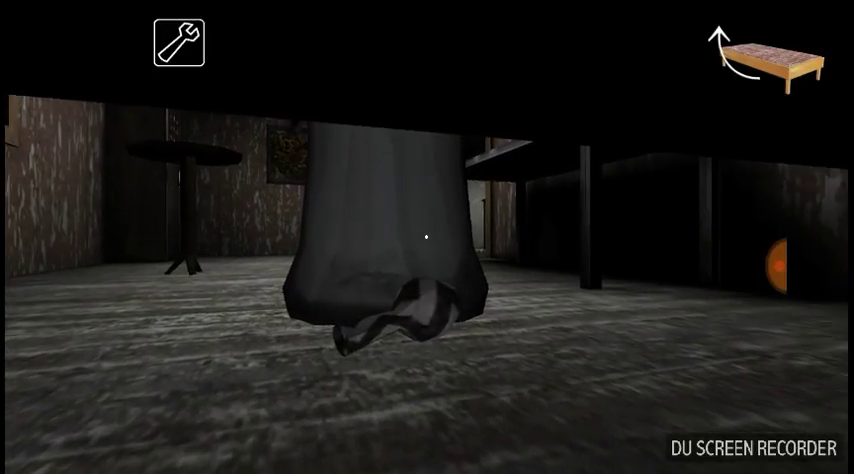
left_click(178, 48)
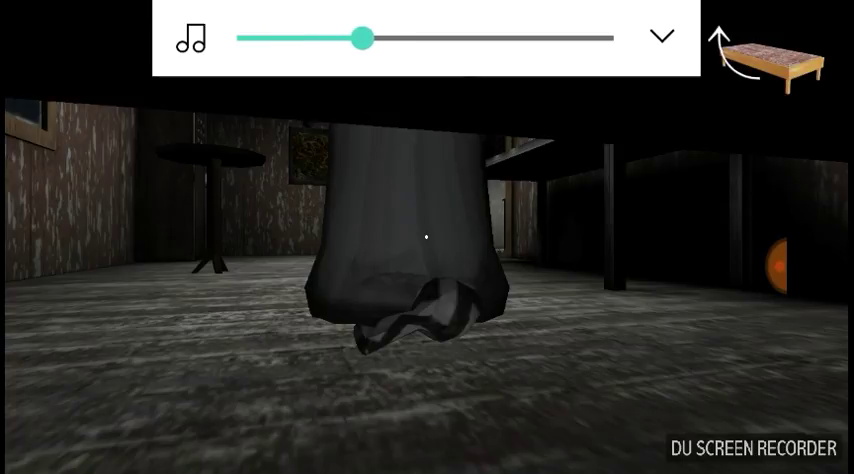